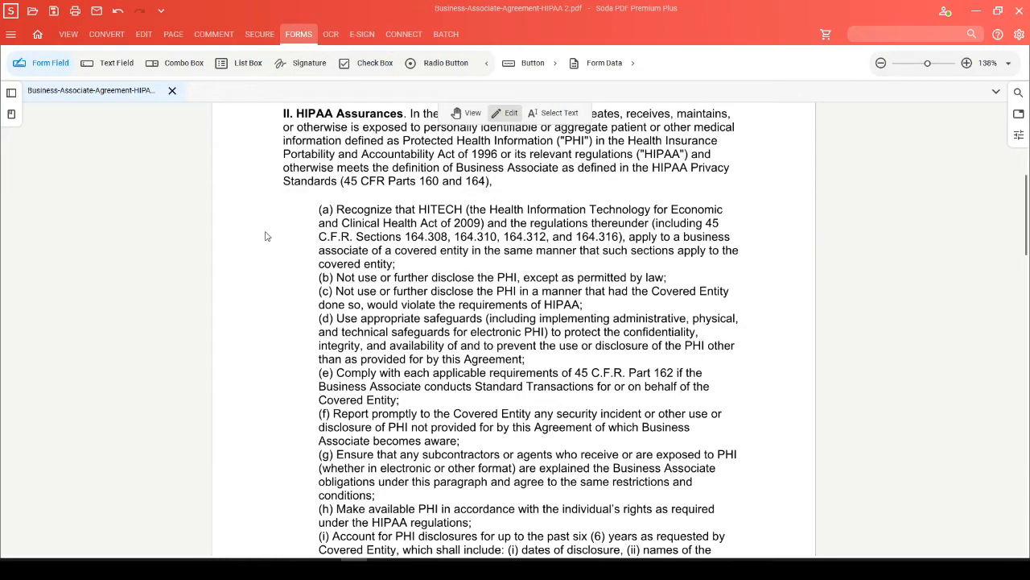
mouse_move(283, 219)
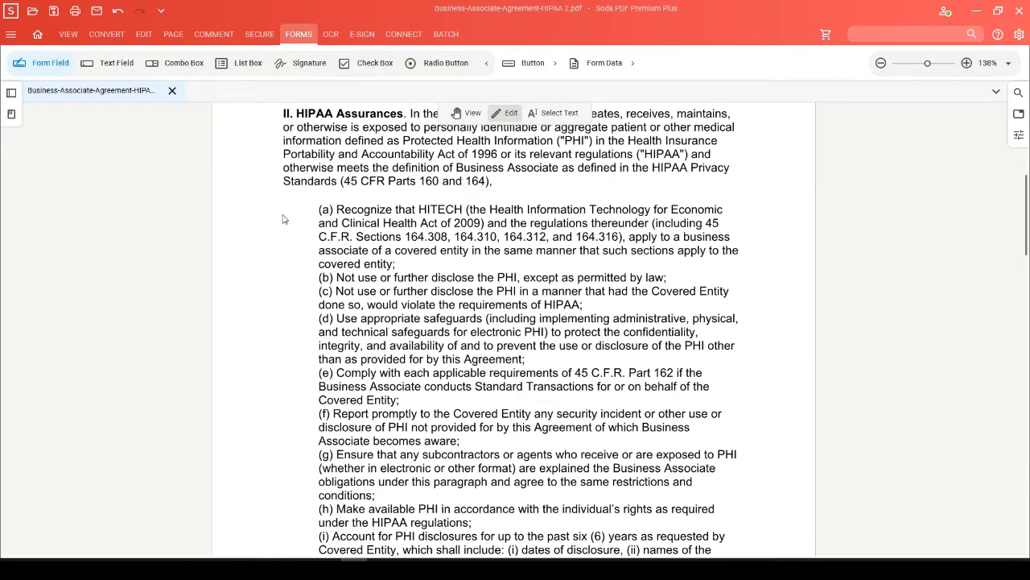
mouse_move(282, 470)
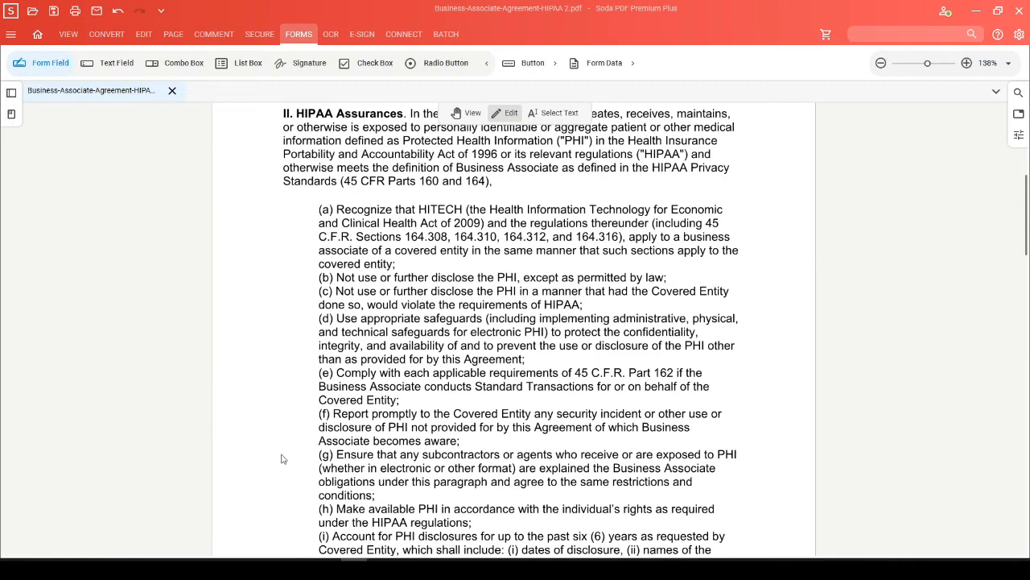
mouse_move(283, 451)
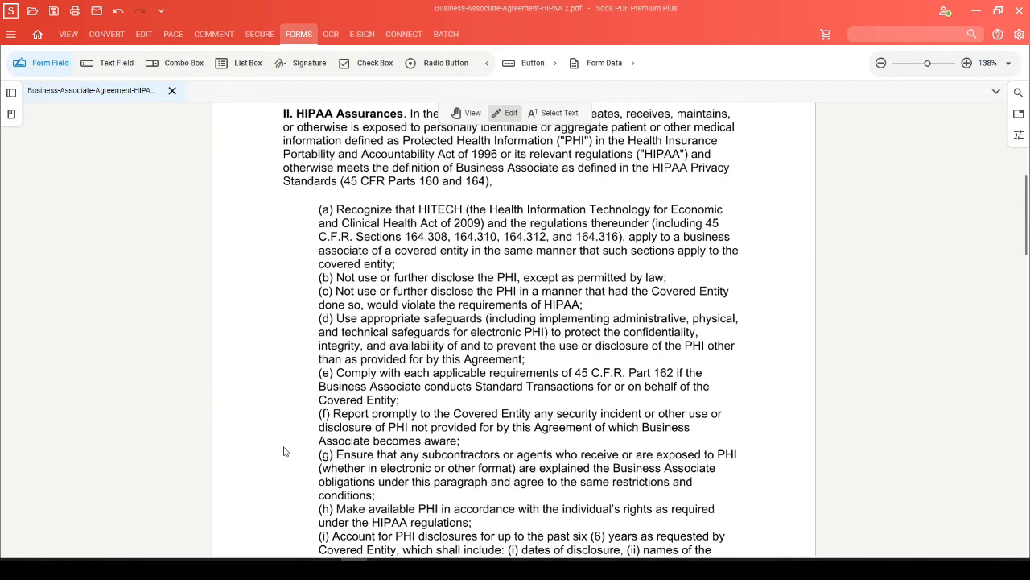
mouse_move(289, 301)
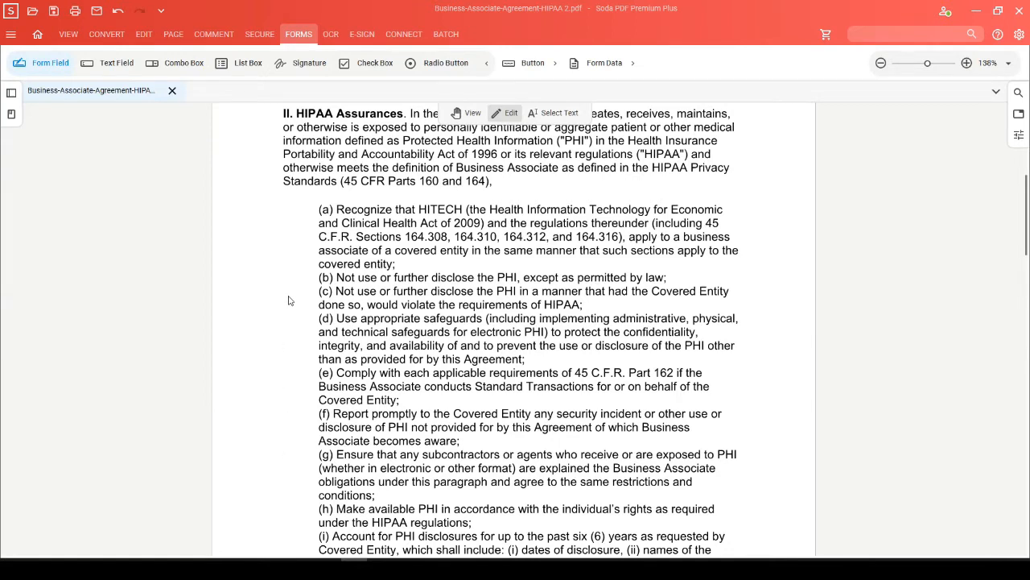
mouse_move(287, 301)
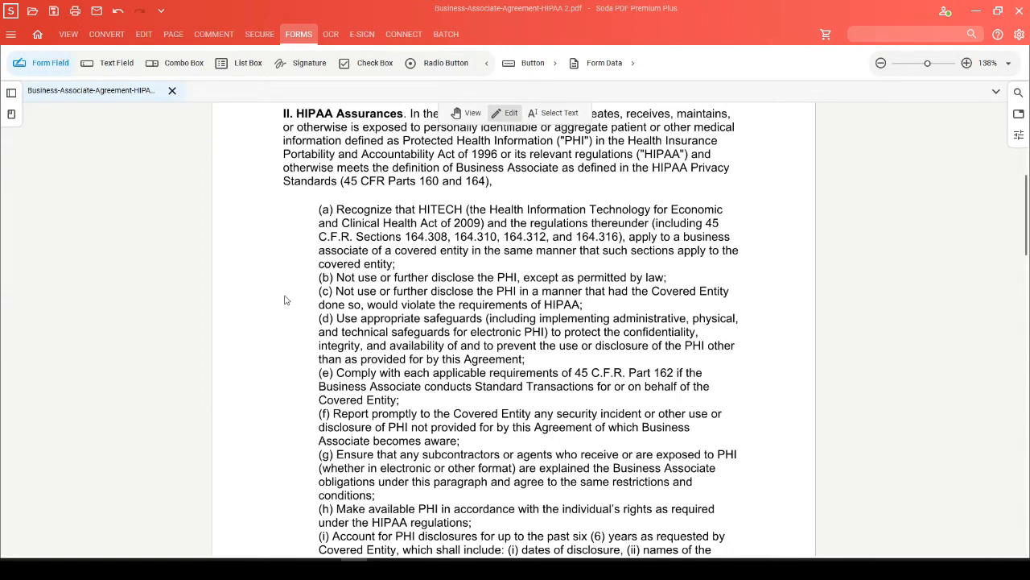
Step: Draw a checkbox form field (CheckBox7) to the left of bullet (a)
click(375, 63)
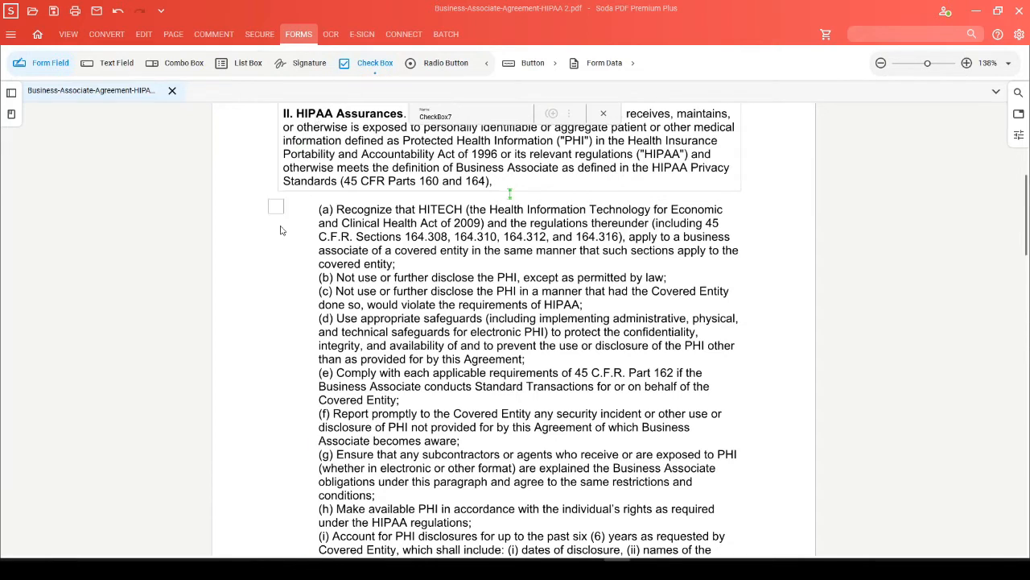
drag(277, 206, 238, 233)
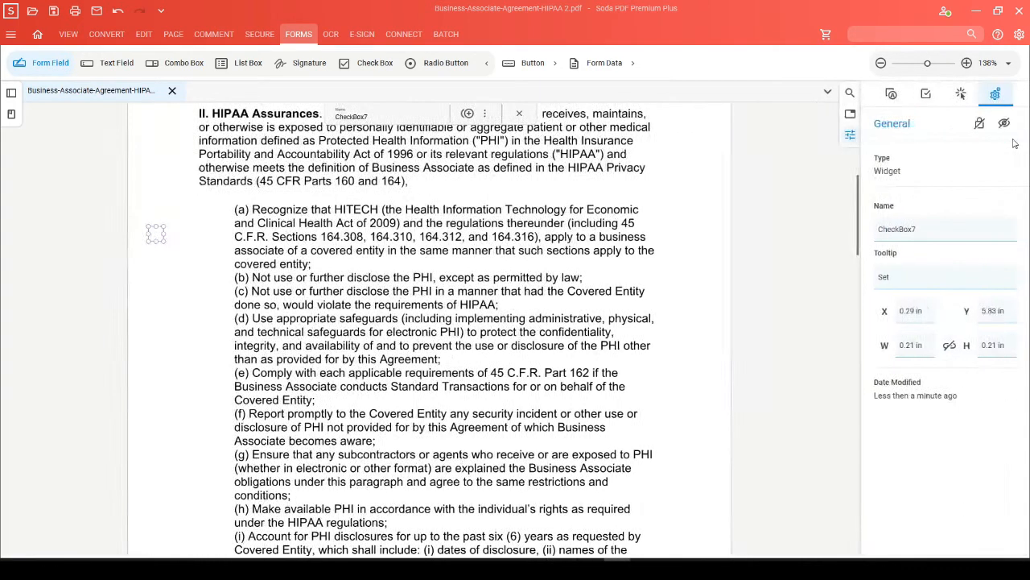
Step: Give the bullet (a) checkbox a blue border and a heart check mark symbol
click(870, 93)
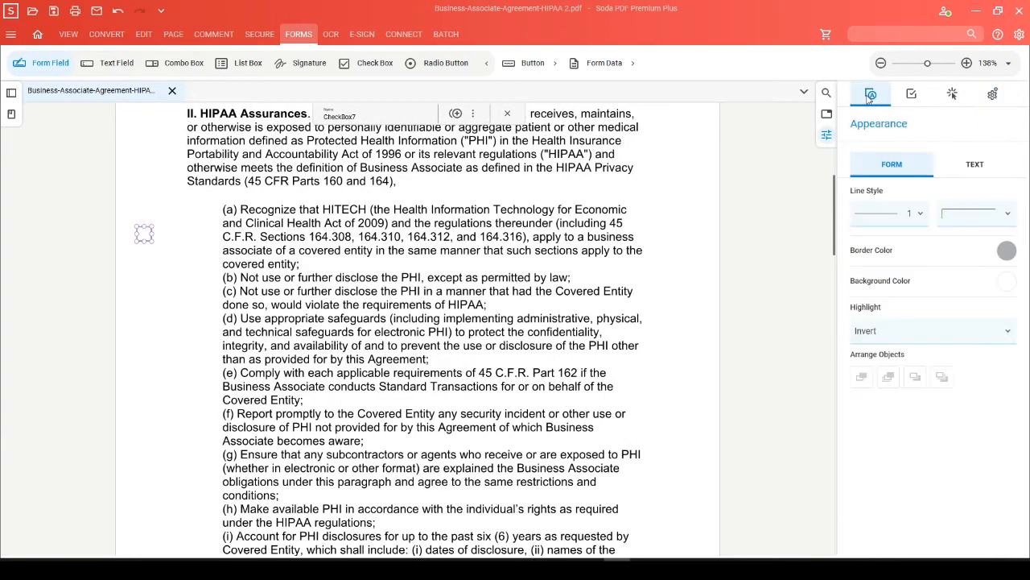
mouse_move(870, 93)
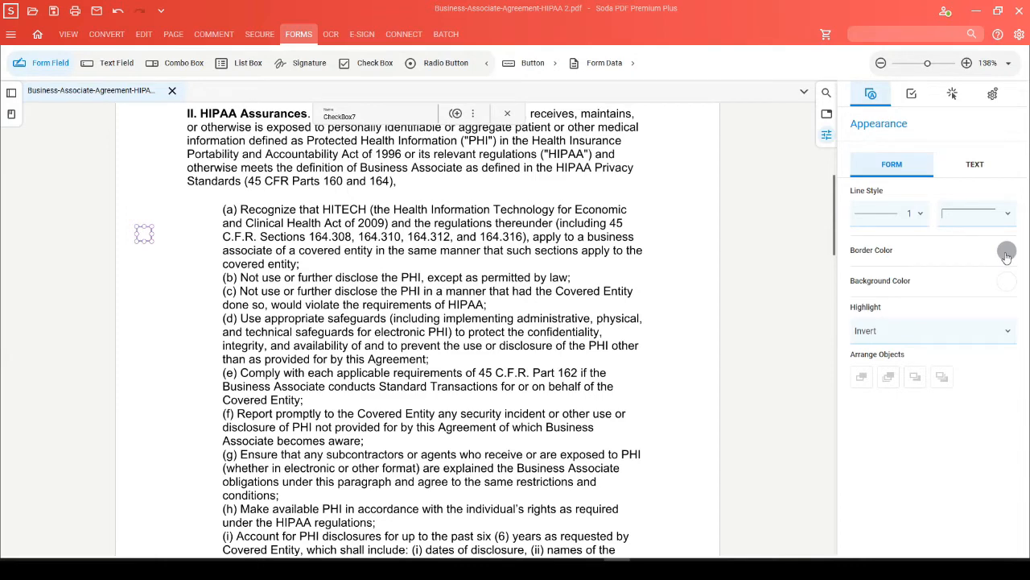
click(1006, 251)
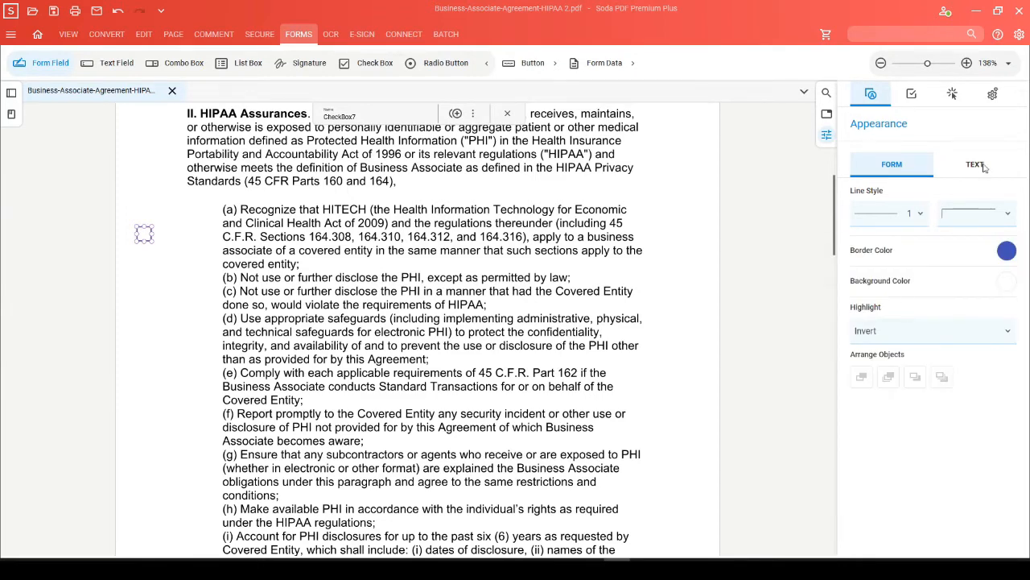
click(975, 164)
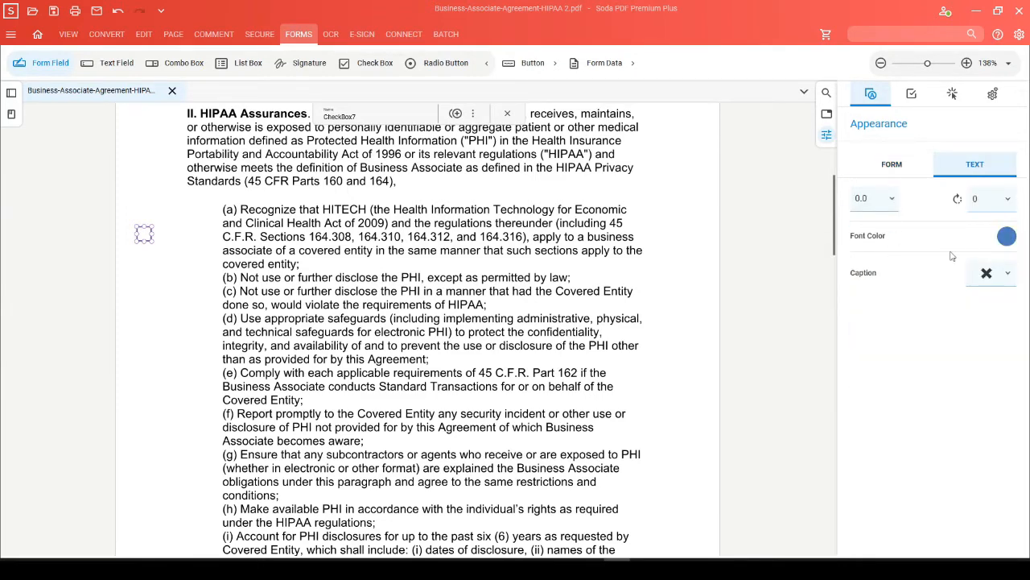
click(1008, 235)
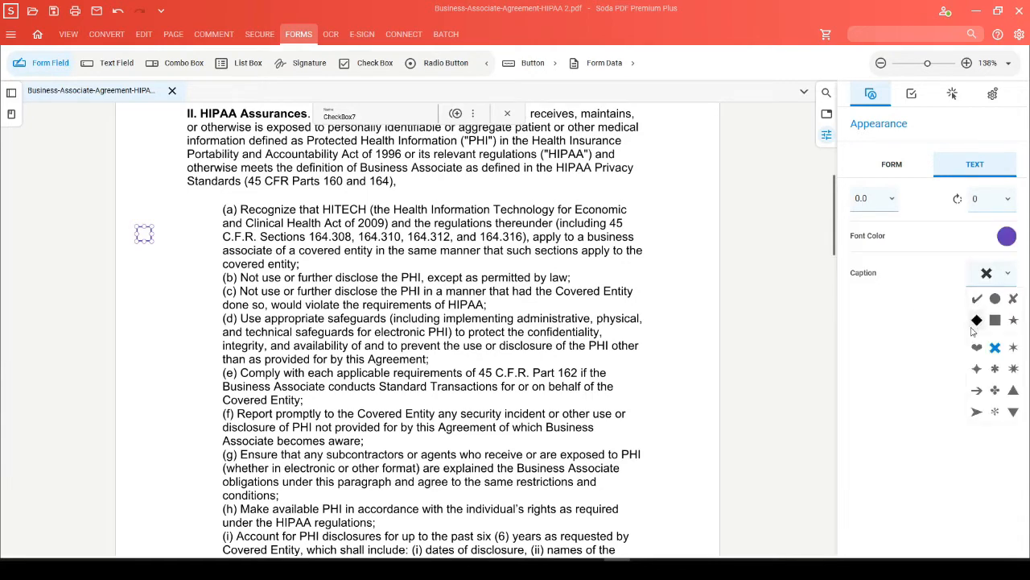
click(976, 348)
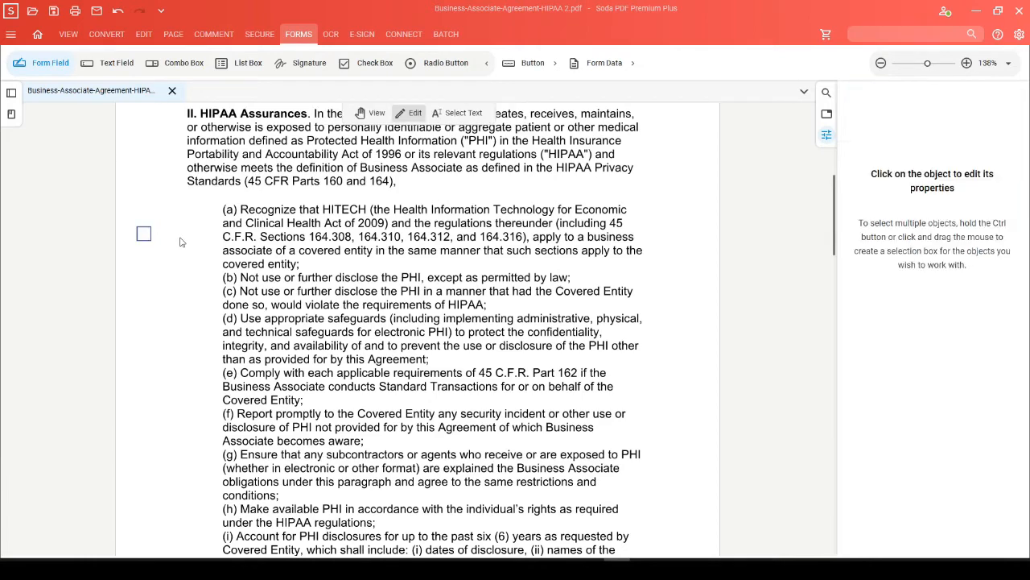
Step: Save the bullet (a) checkbox's styling as the default for new checkboxes
click(143, 233)
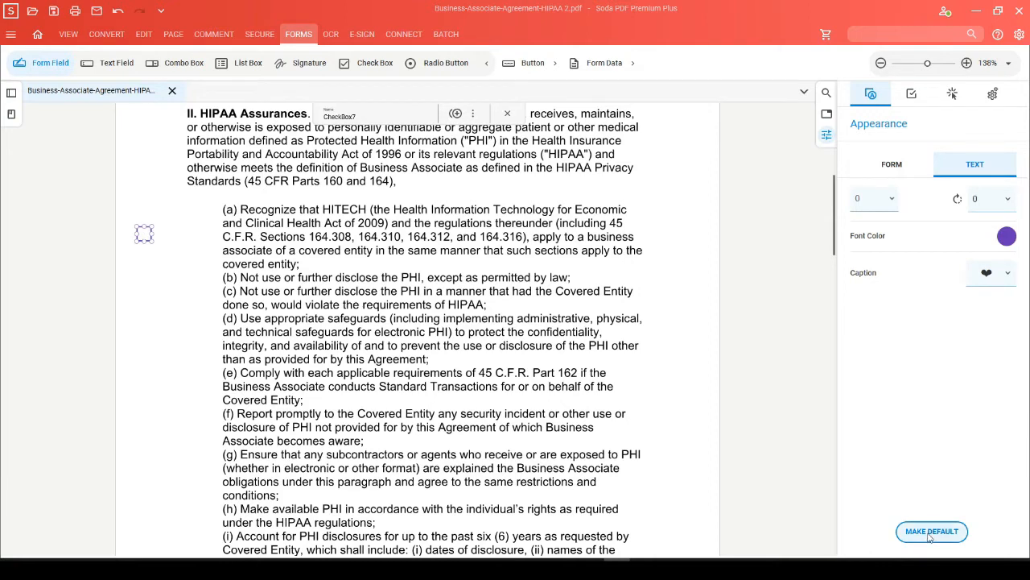
click(931, 532)
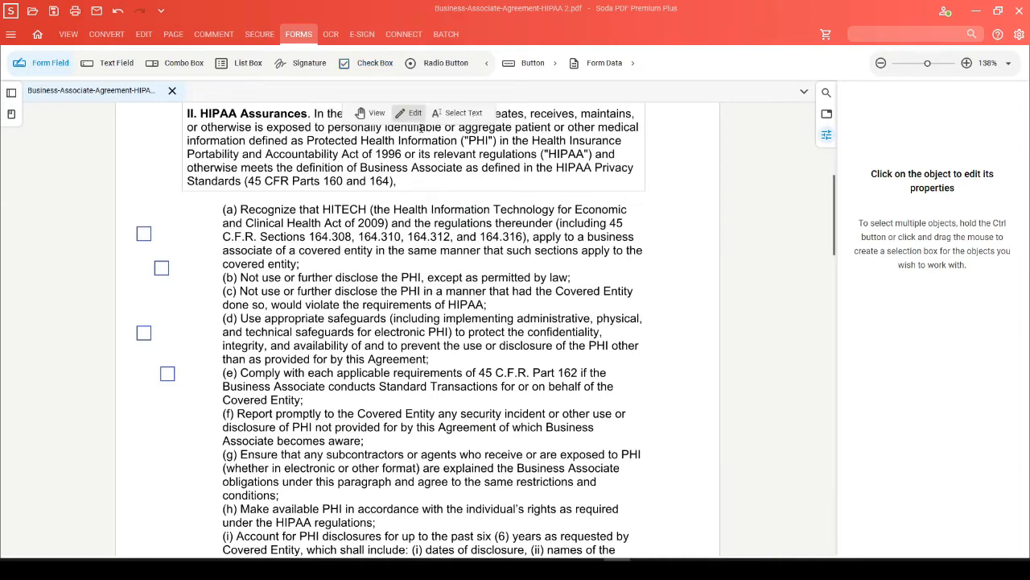
Step: Place checkboxes beside bullets (a), (b), (c), (d) and (e) of the HIPAA Assurances list
scroll(down, 3)
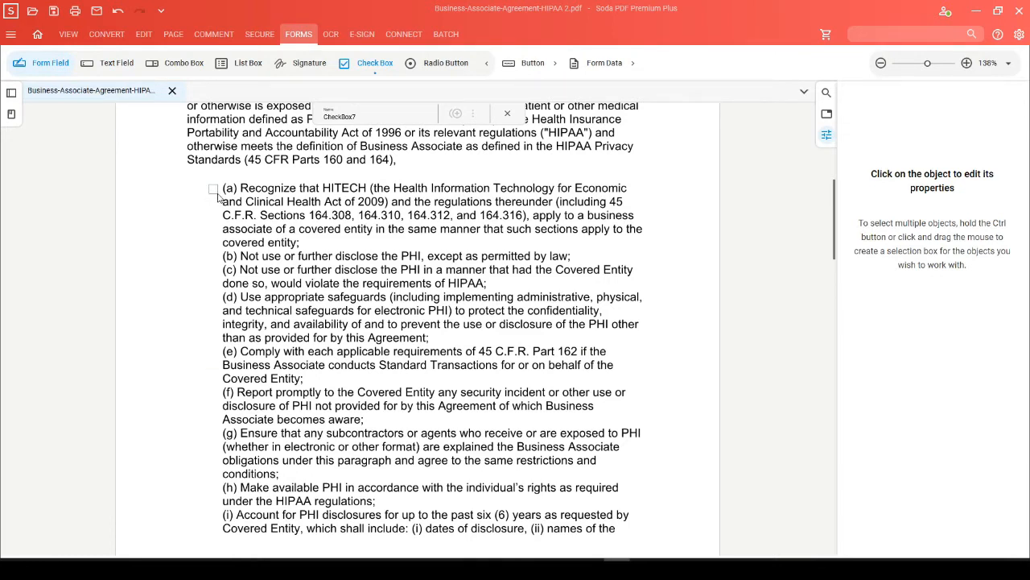
click(215, 187)
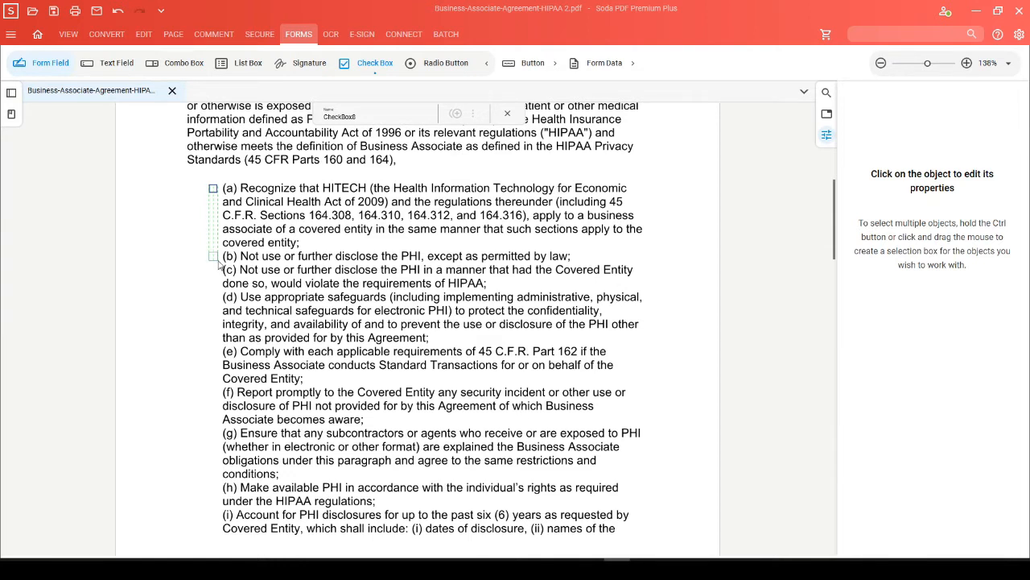
click(213, 256)
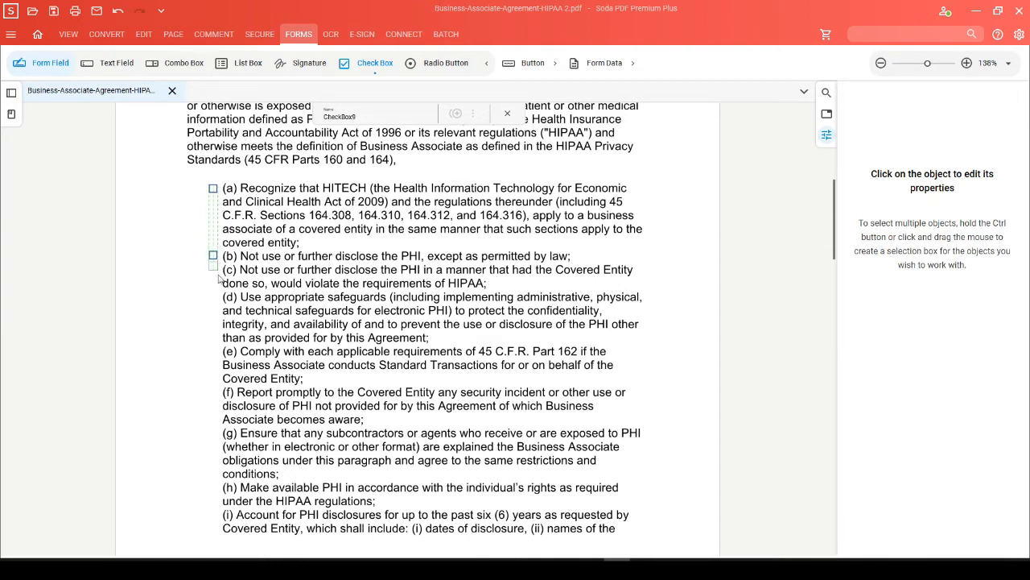
click(212, 270)
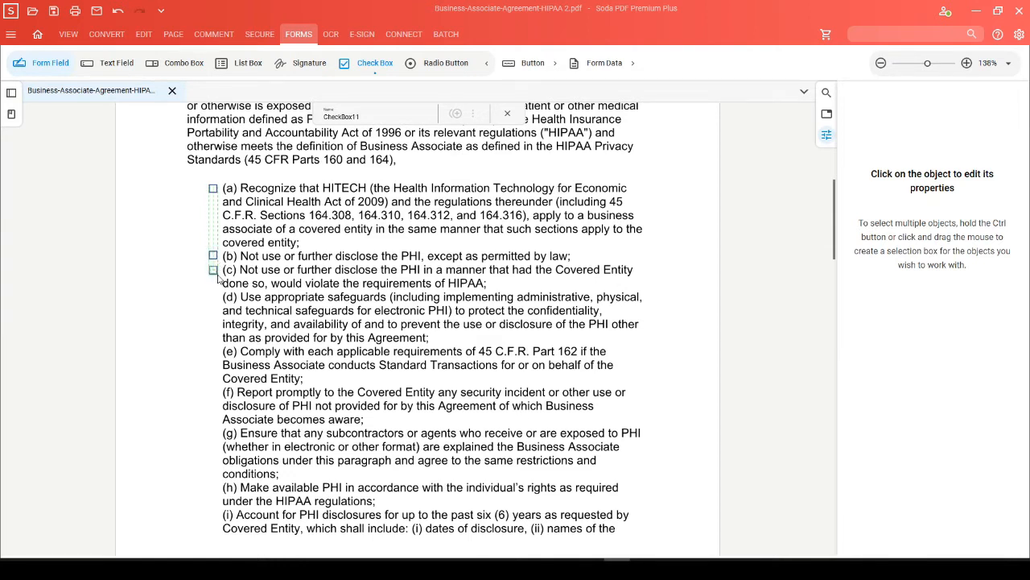
click(212, 296)
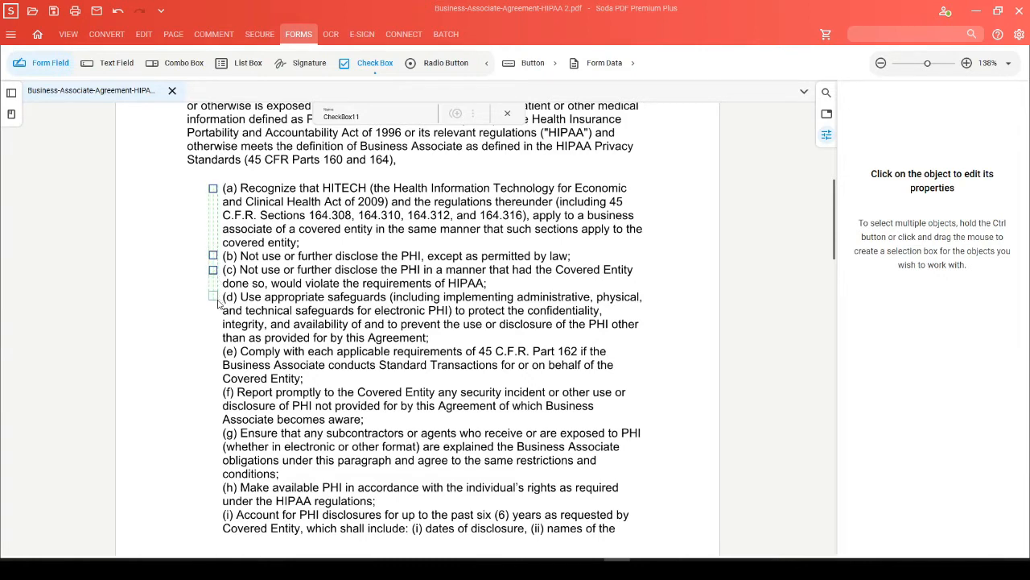
click(212, 296)
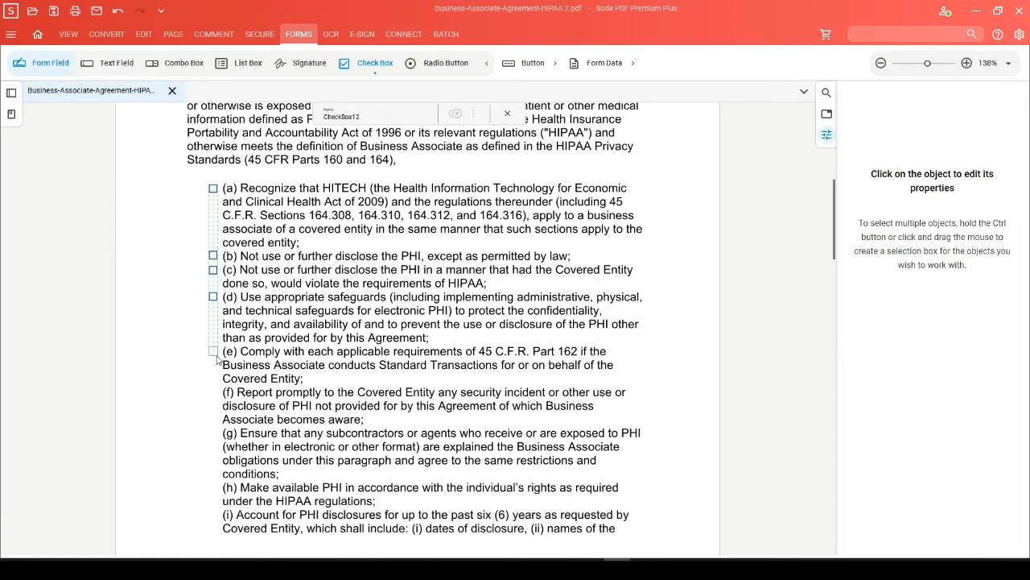
scroll(down, 3)
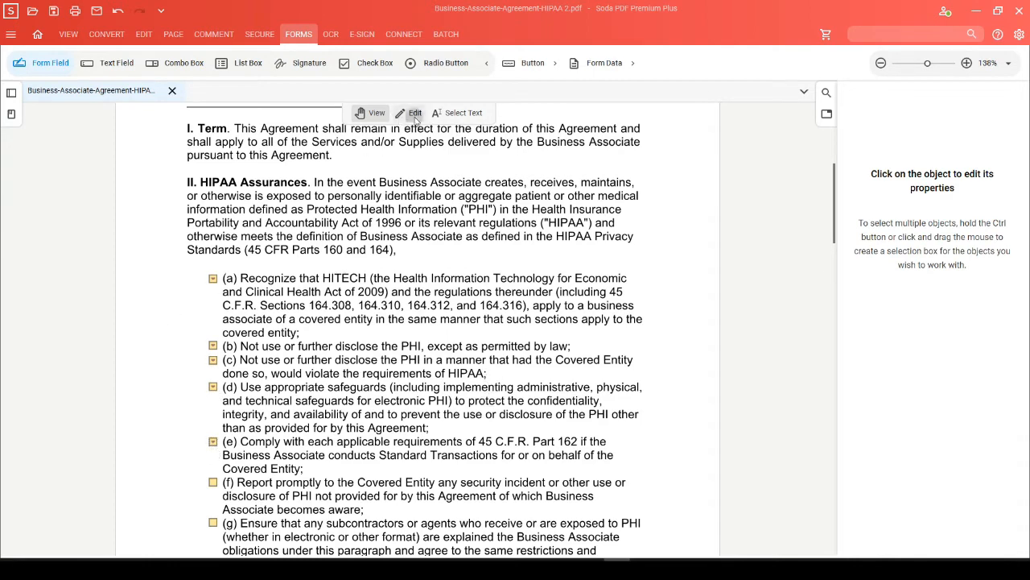
Step: Place one more checkbox in the blank area at the top of page 2
scroll(down, 3)
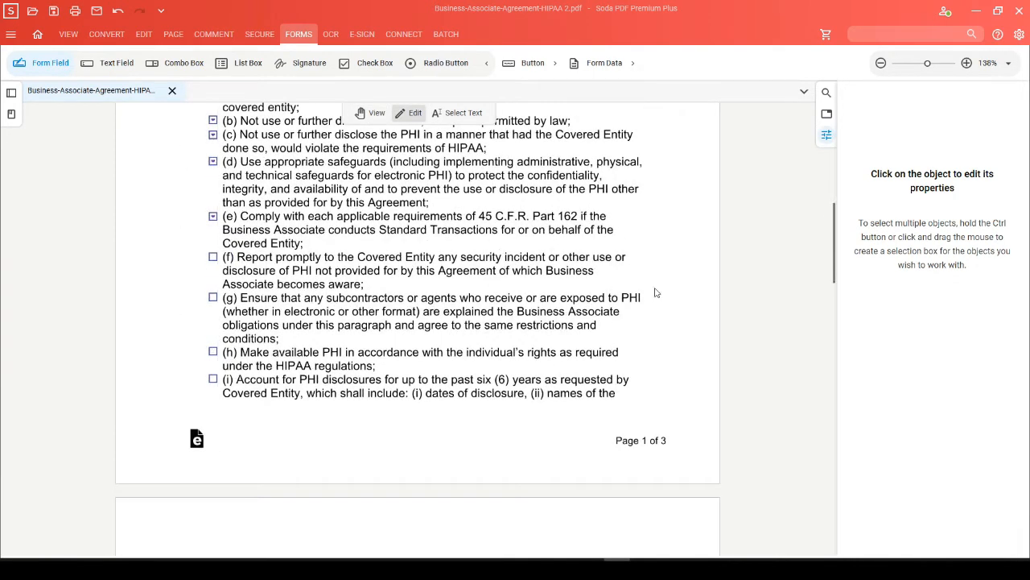
scroll(down, 3)
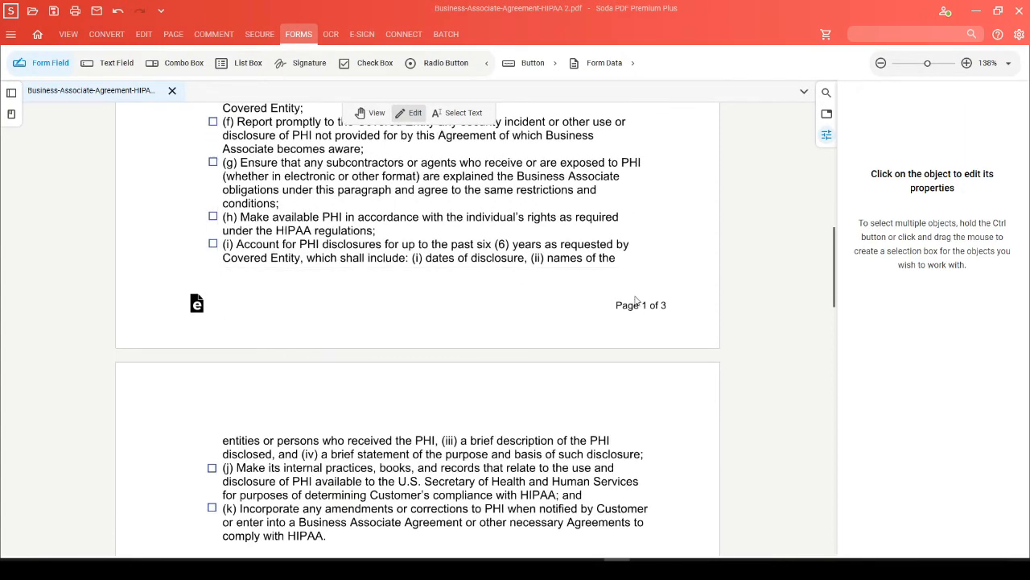
mouse_move(431, 280)
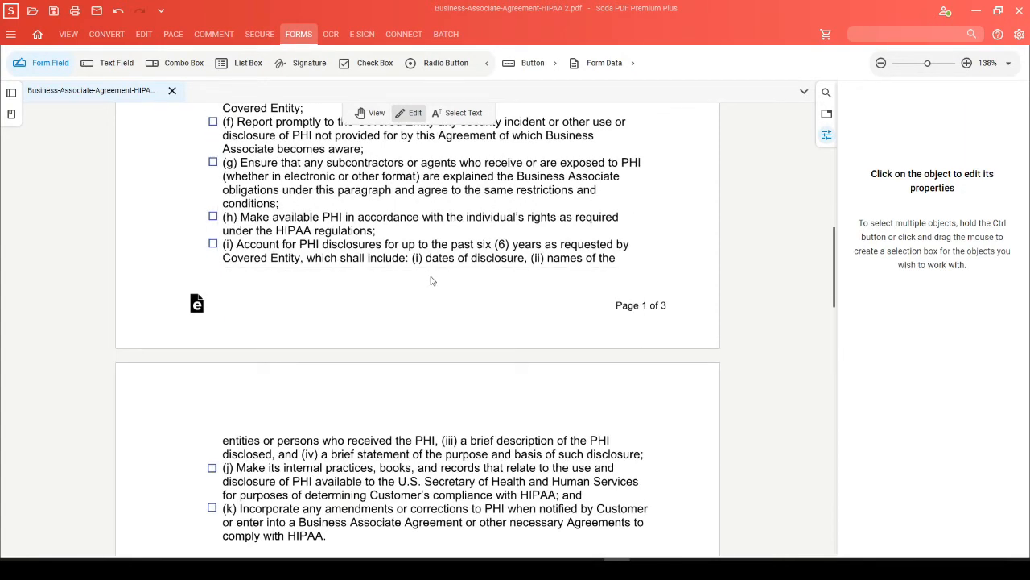
scroll(down, 3)
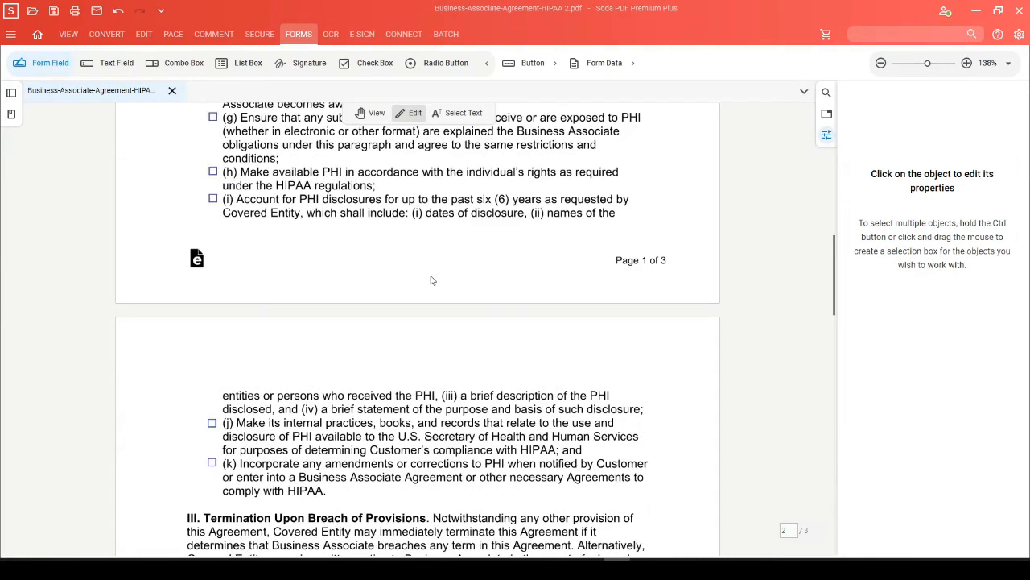
click(373, 63)
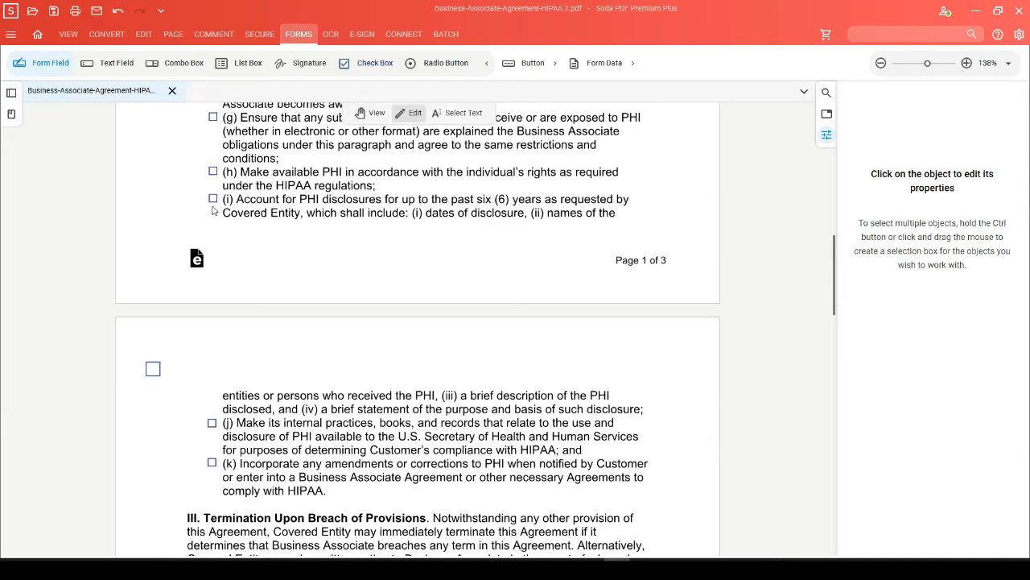
Step: Compare the bullet (i) checkbox's 0.12 in square size with the extra page 2 checkbox
click(213, 200)
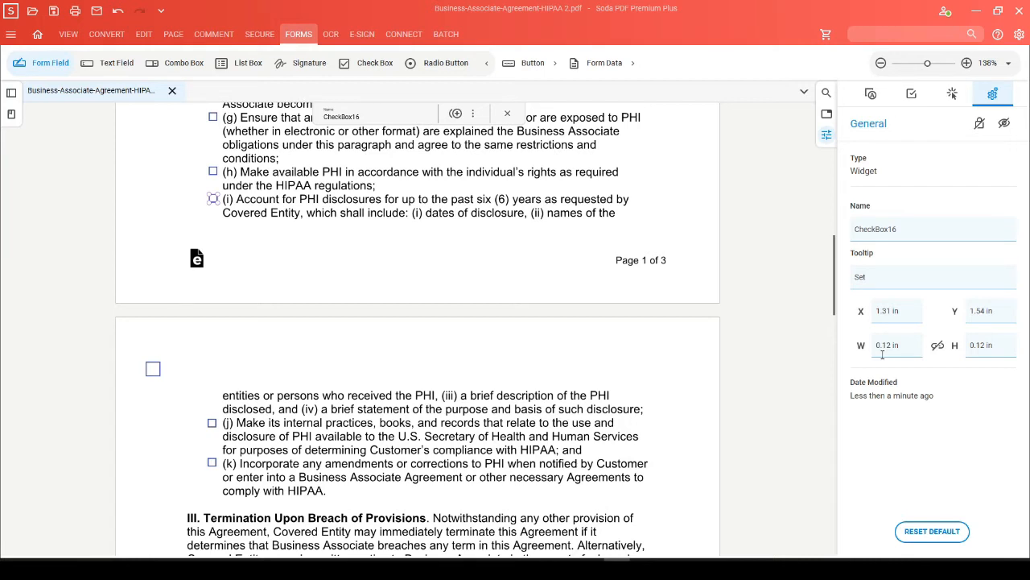
mouse_move(159, 370)
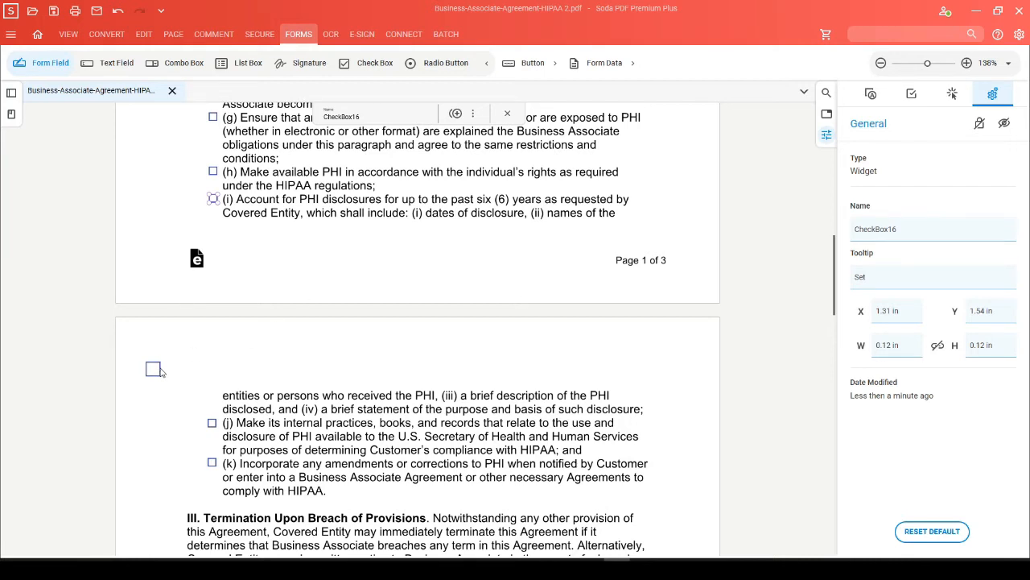
click(153, 369)
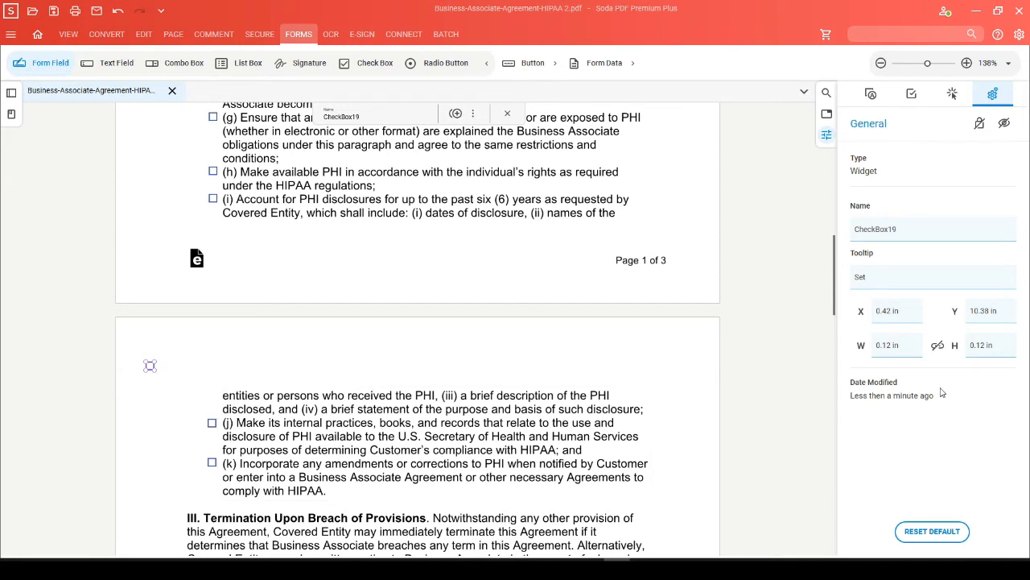
mouse_move(154, 383)
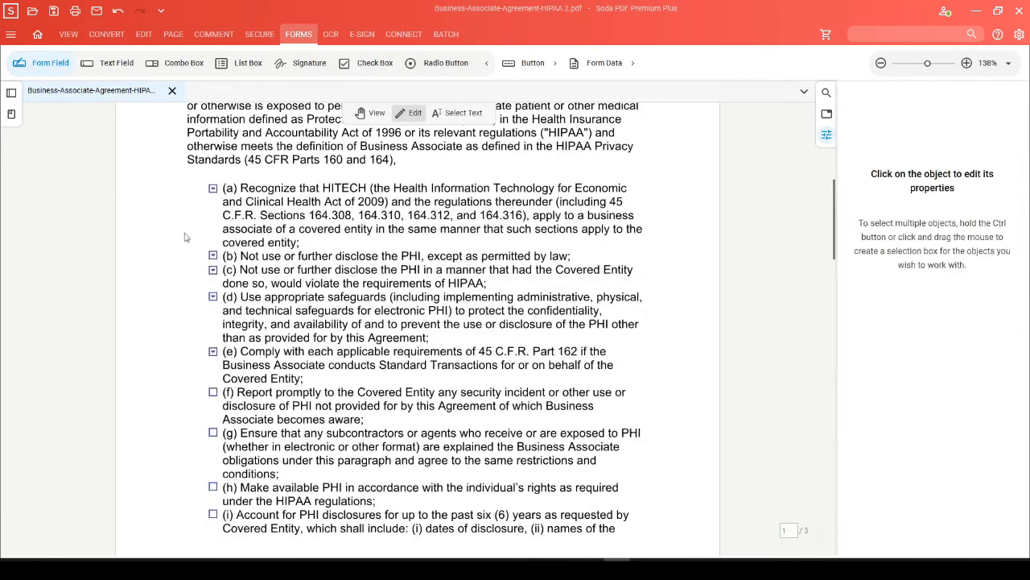
Step: Select the bullet (a) checkbox and highlight its name CheckBox7 for renaming
click(213, 186)
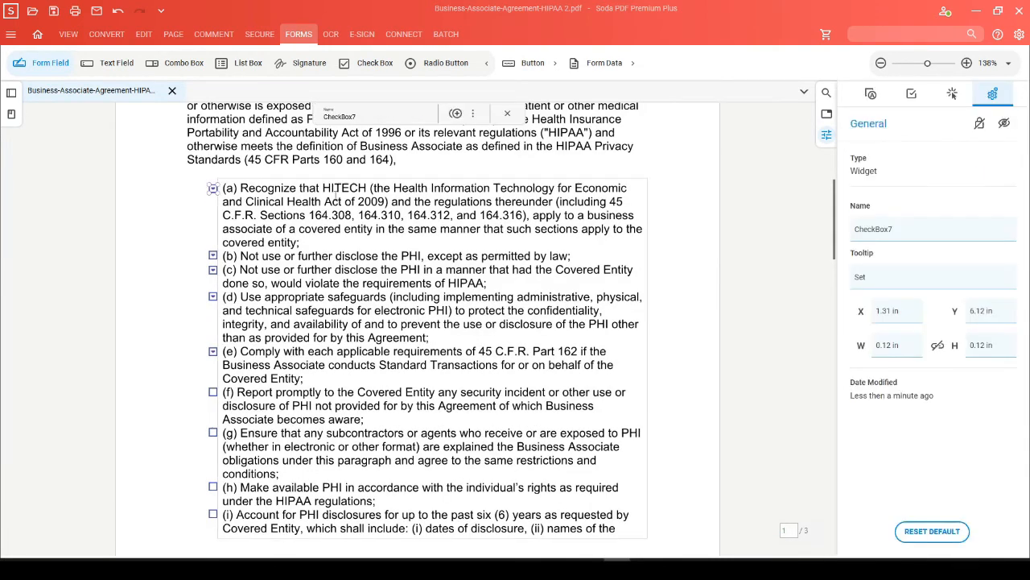
double_click(338, 116)
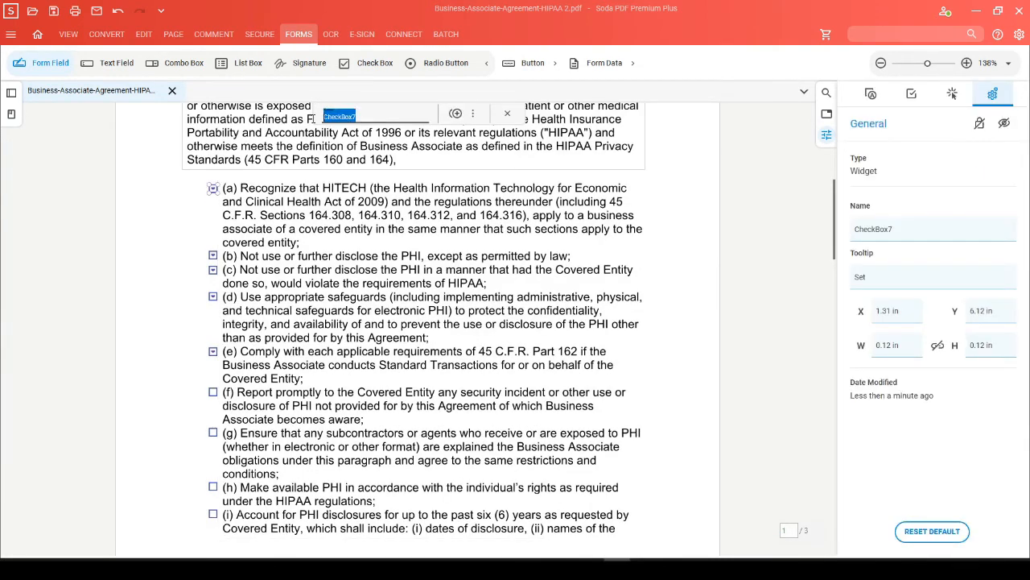